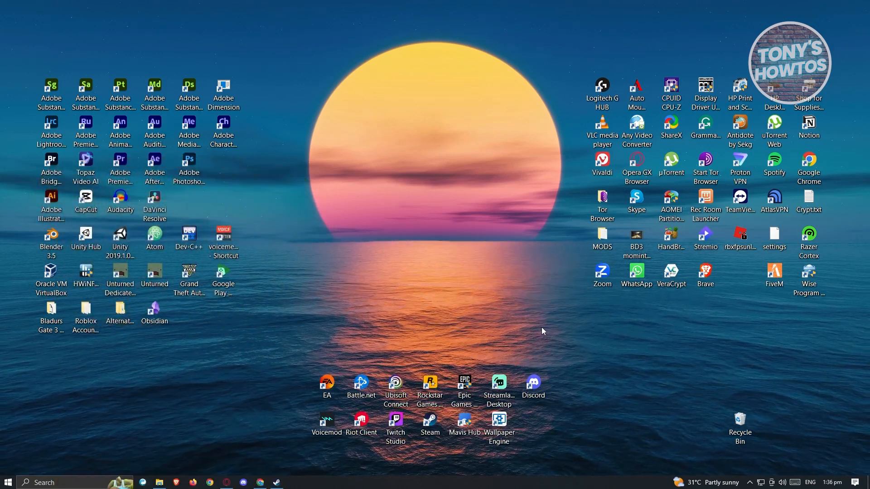
pyautogui.moveTo(536, 330)
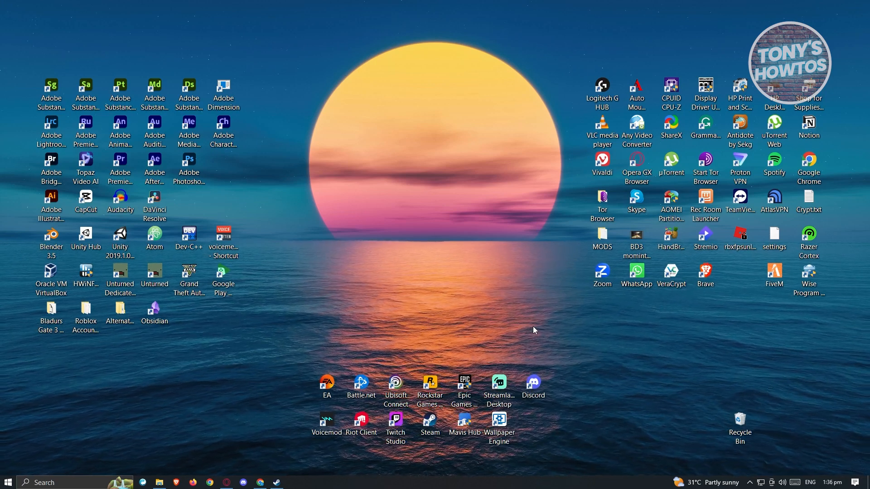
pyautogui.moveTo(259, 482)
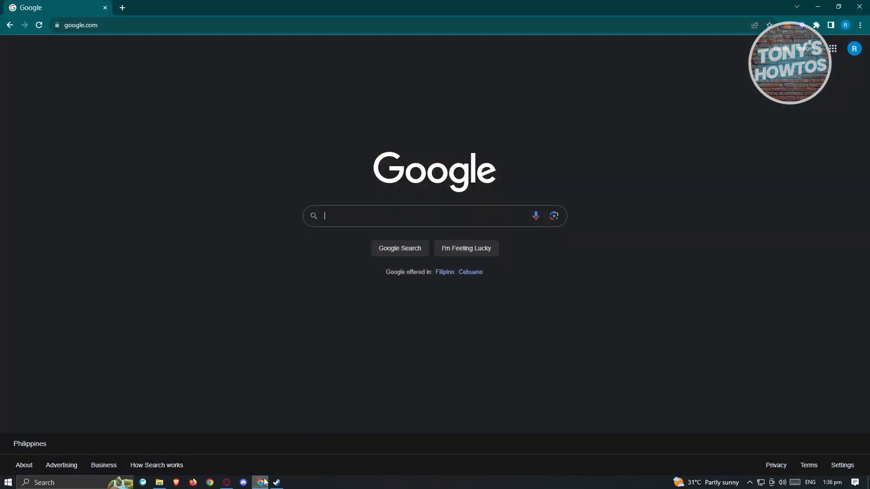
pyautogui.moveTo(250, 337)
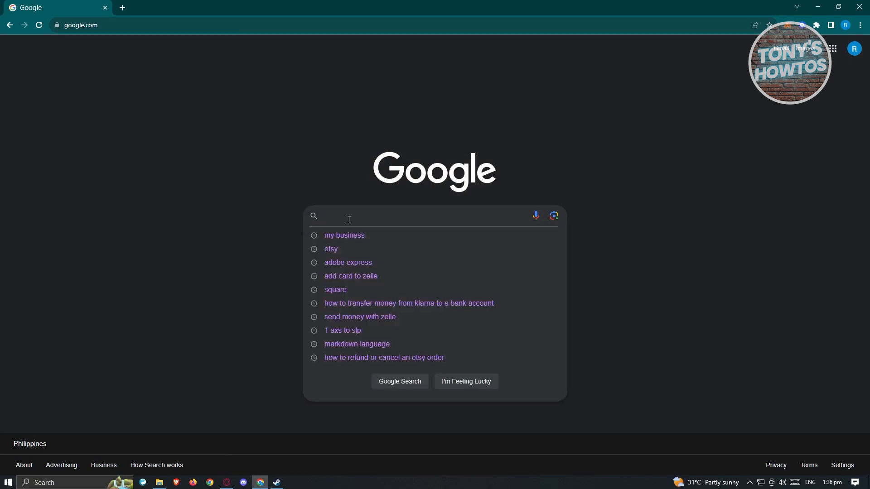
# Search Google for 'steam download' and open the 'Welcome to Steam' store result
pyautogui.write('steam downlaod')
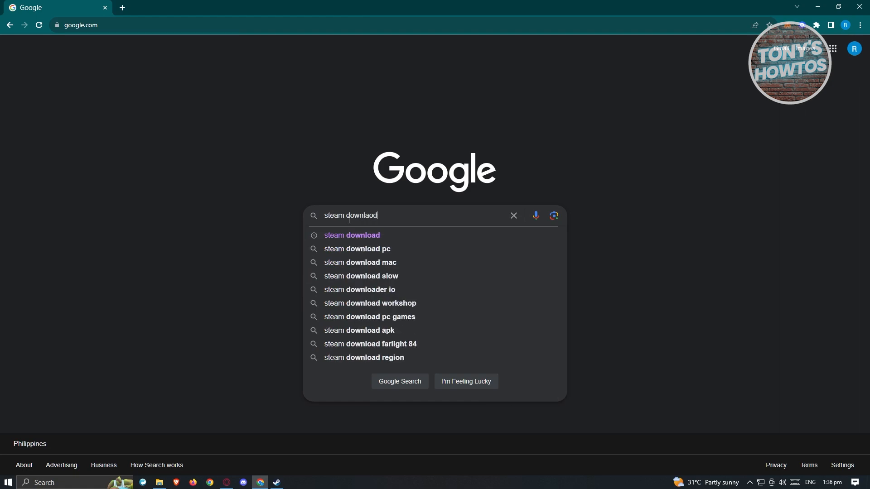
pyautogui.press('Return')
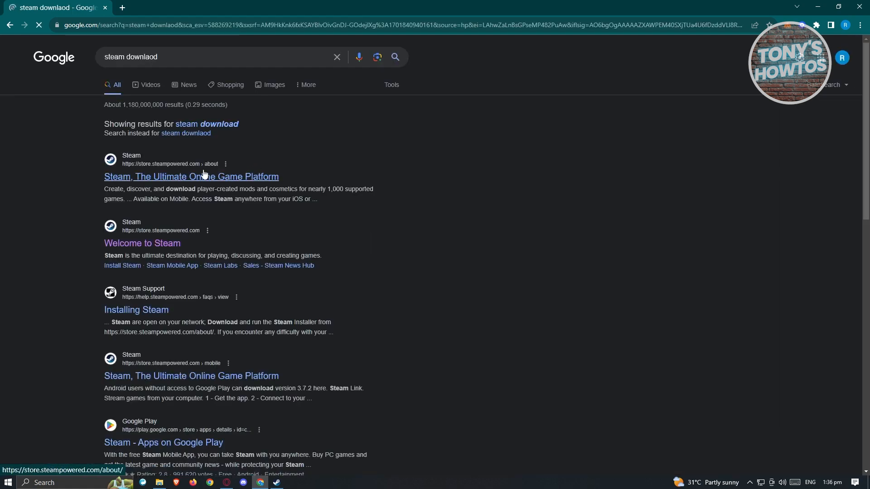
pyautogui.moveTo(142, 242)
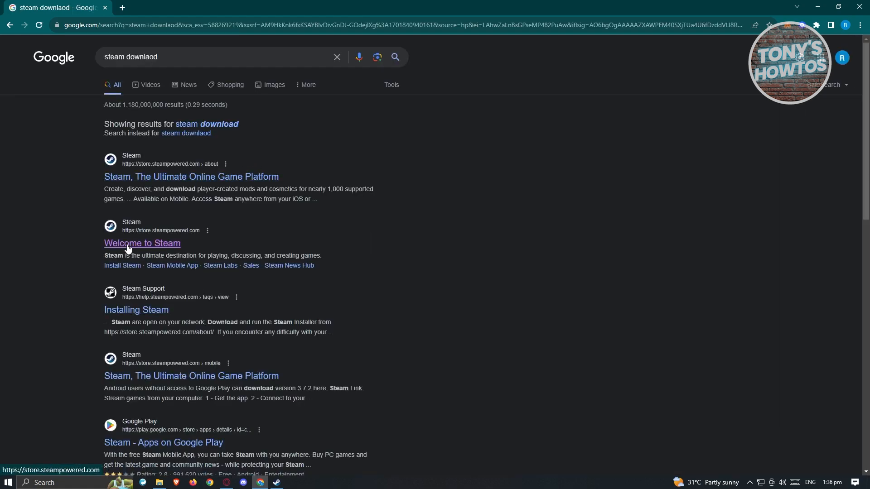
pyautogui.click(142, 243)
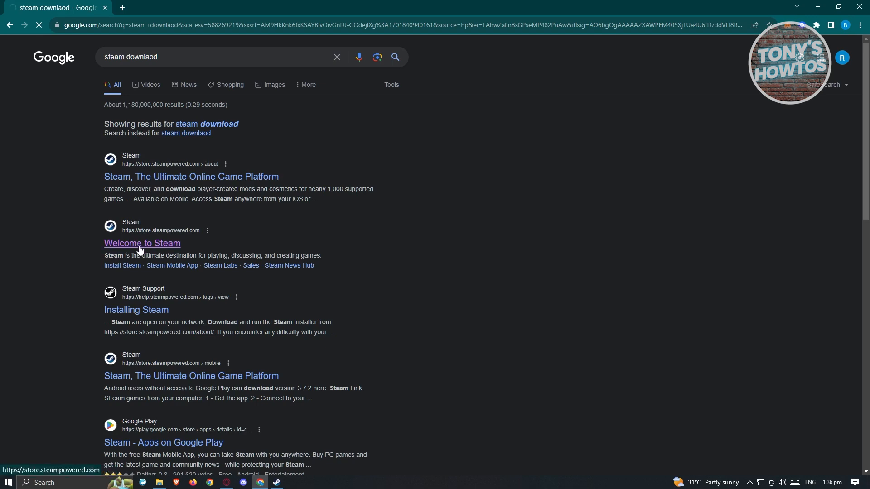
pyautogui.click(142, 243)
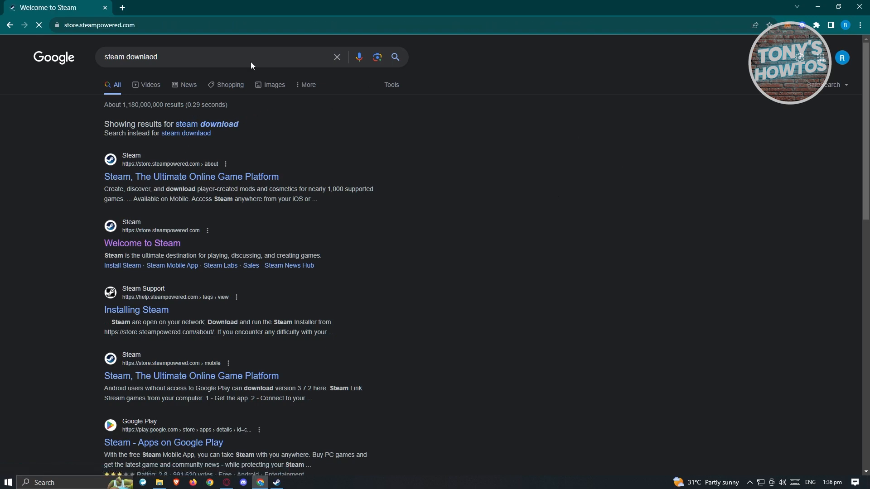
# Load the store.steampowered.com front page in the browser
pyautogui.click(142, 243)
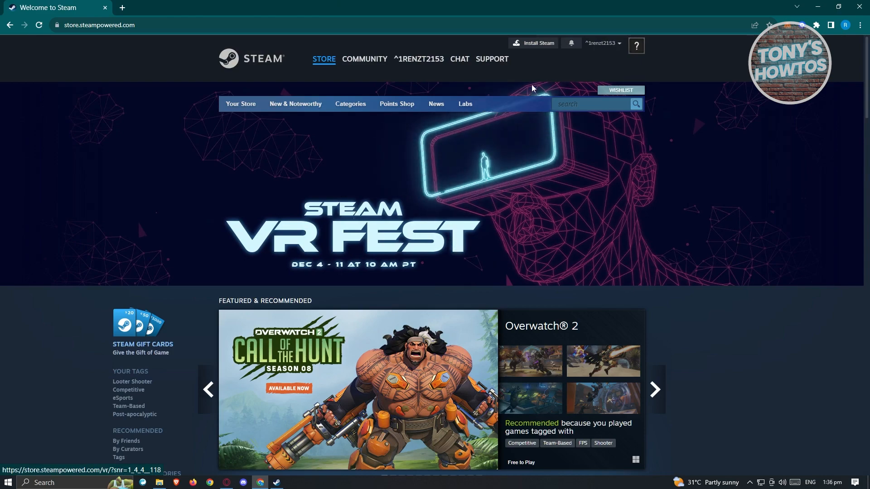
pyautogui.moveTo(537, 47)
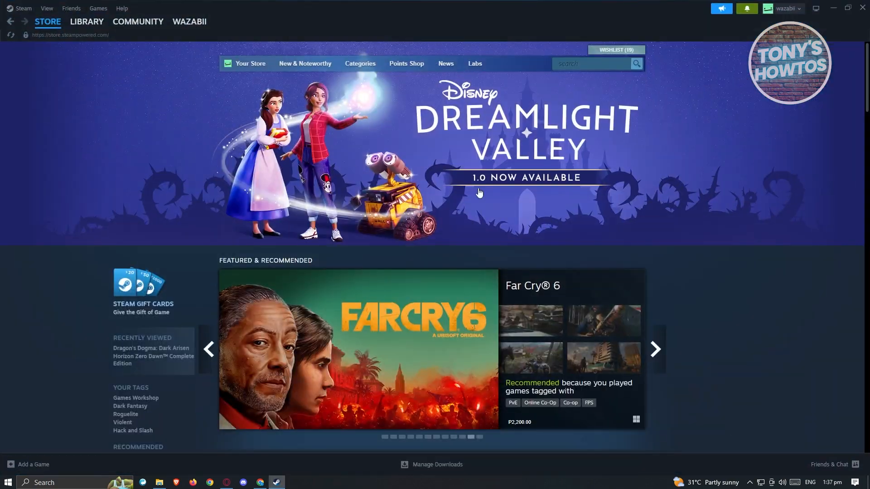
pyautogui.moveTo(737, 243)
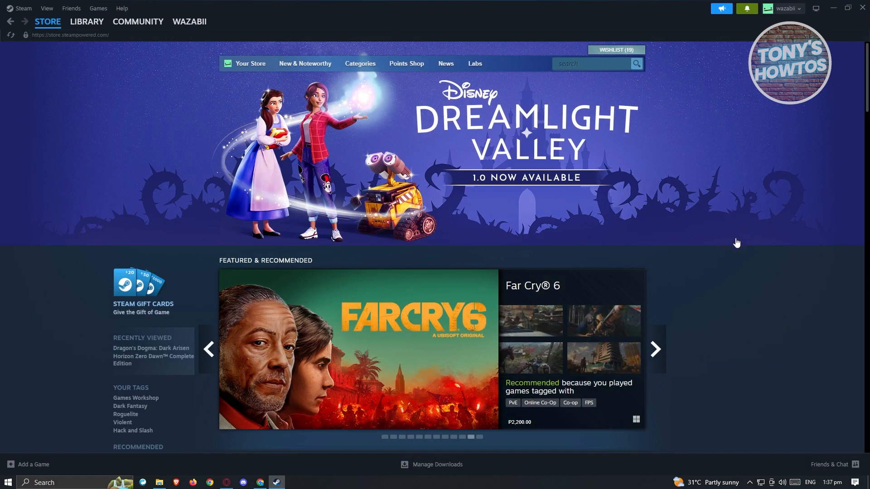
pyautogui.moveTo(787, 324)
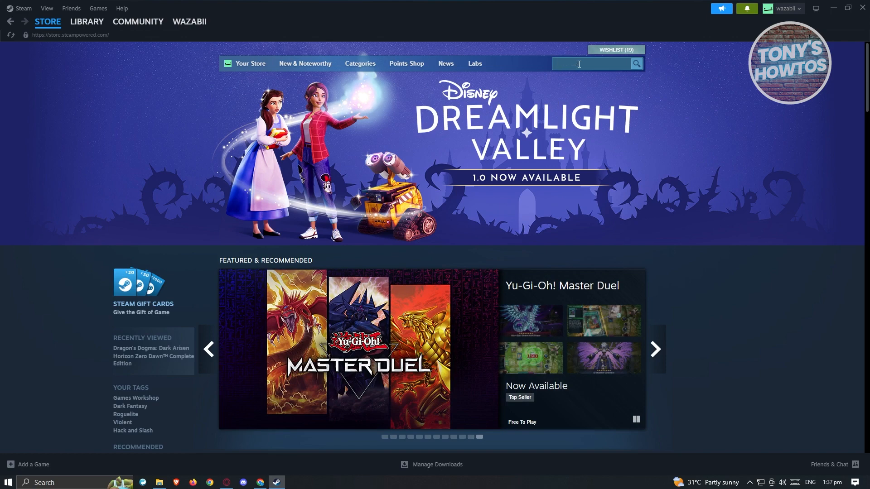
# Search the Steam client store for 'stumble guys' so Stumble Guys (Free) is suggested
pyautogui.write('stumble guys')
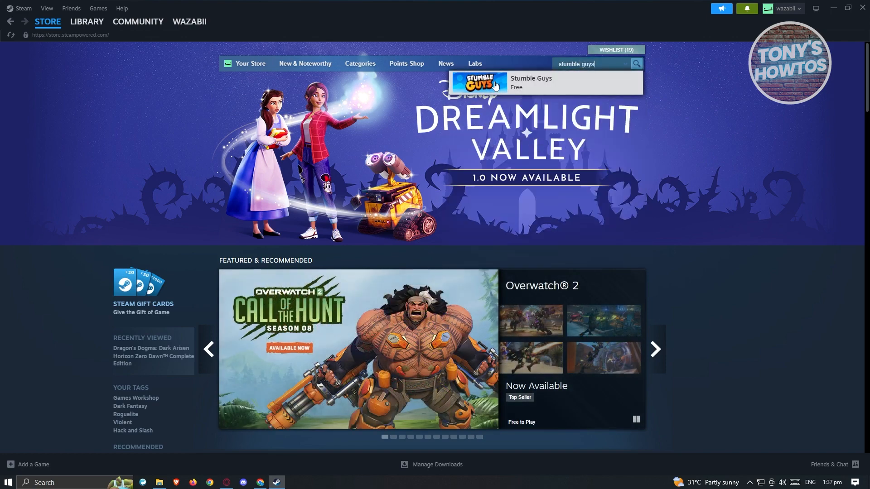
# Add Stumble Guys to the account from its store page and dismiss the confirmation
pyautogui.click(530, 82)
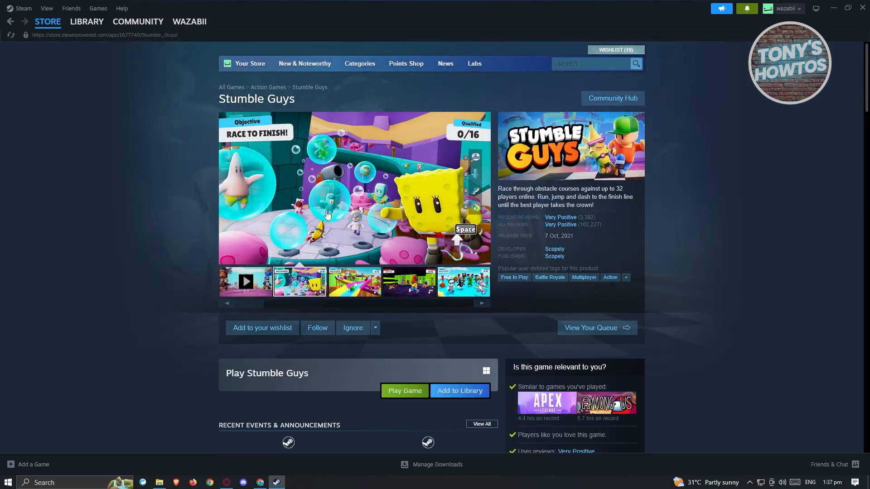
pyautogui.scroll(-3)
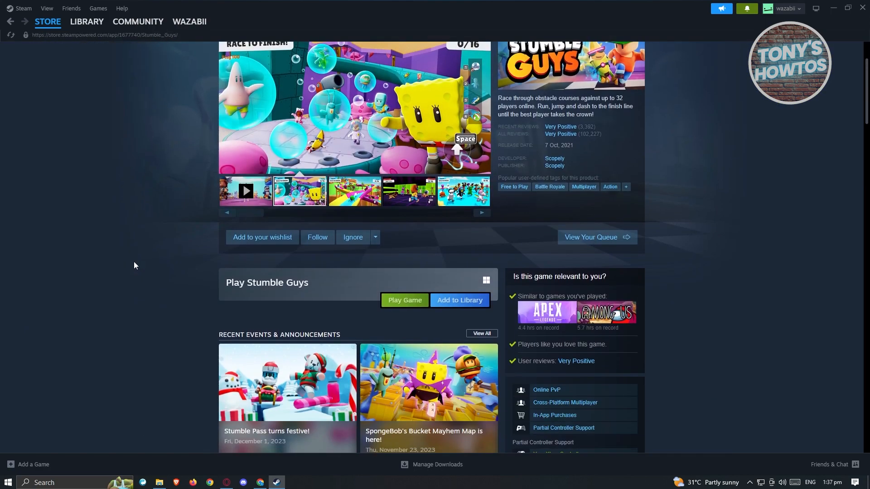
pyautogui.moveTo(460, 300)
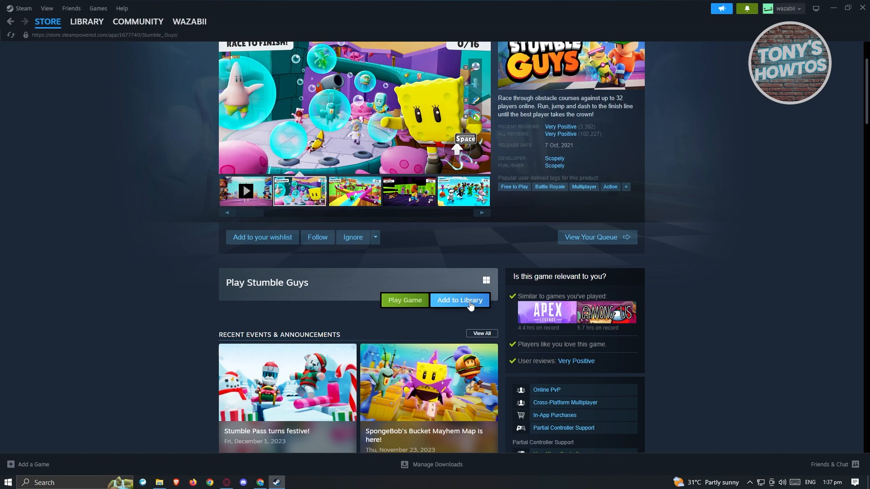
pyautogui.click(460, 300)
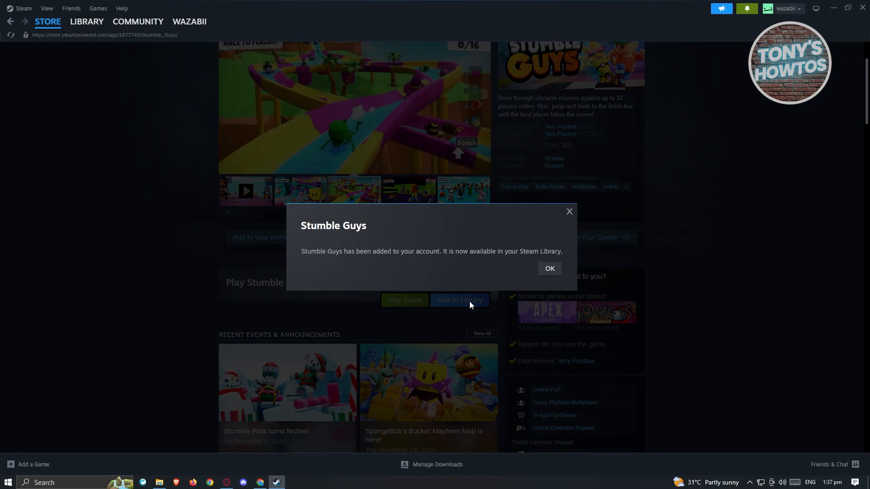
pyautogui.click(549, 269)
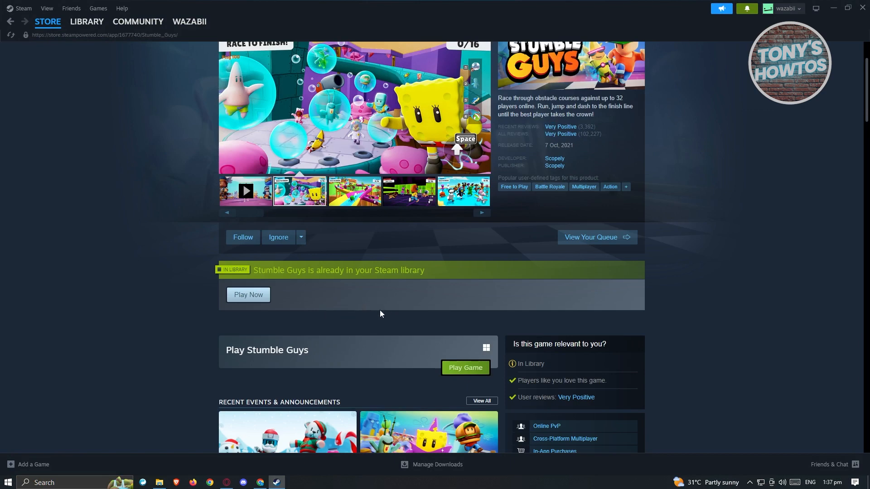
pyautogui.moveTo(80, 137)
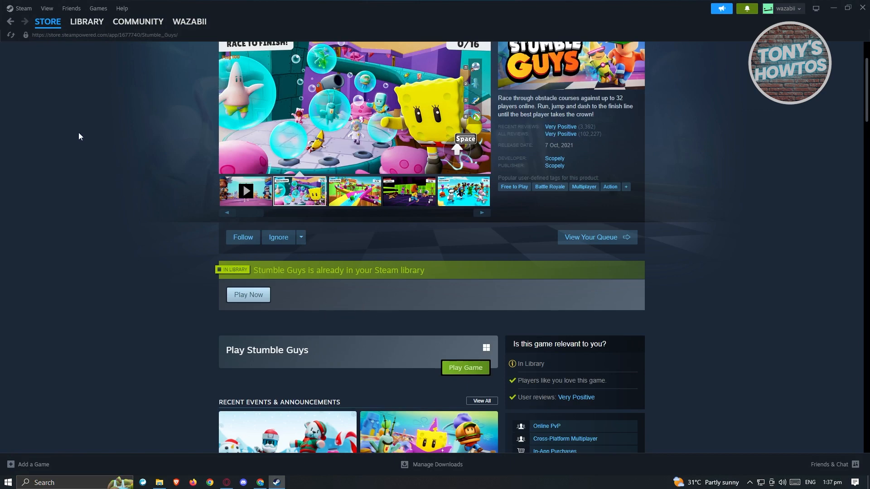
# Go to the Library and select Stumble Guys, showing it ready to install at 654 MB
pyautogui.click(87, 21)
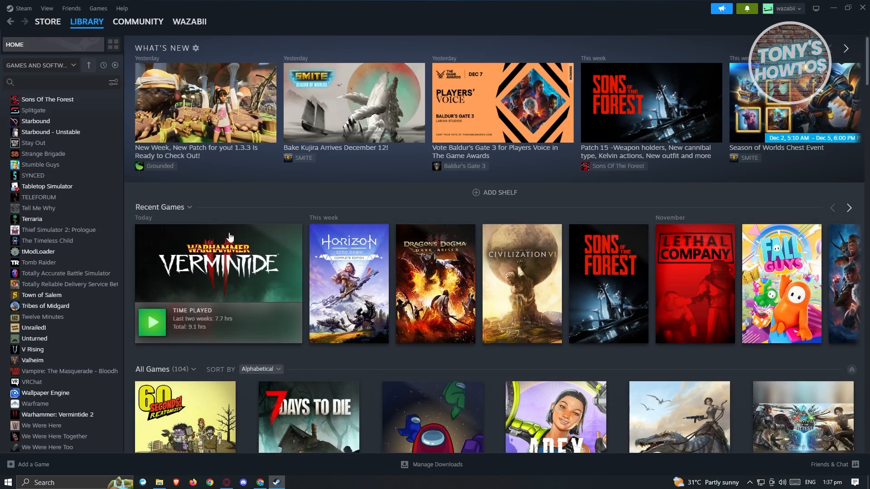
pyautogui.moveTo(58, 229)
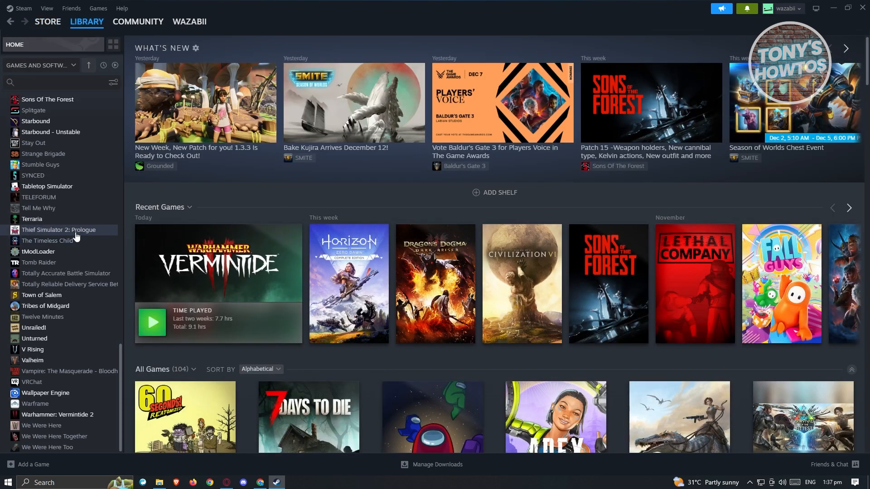
pyautogui.moveTo(49, 222)
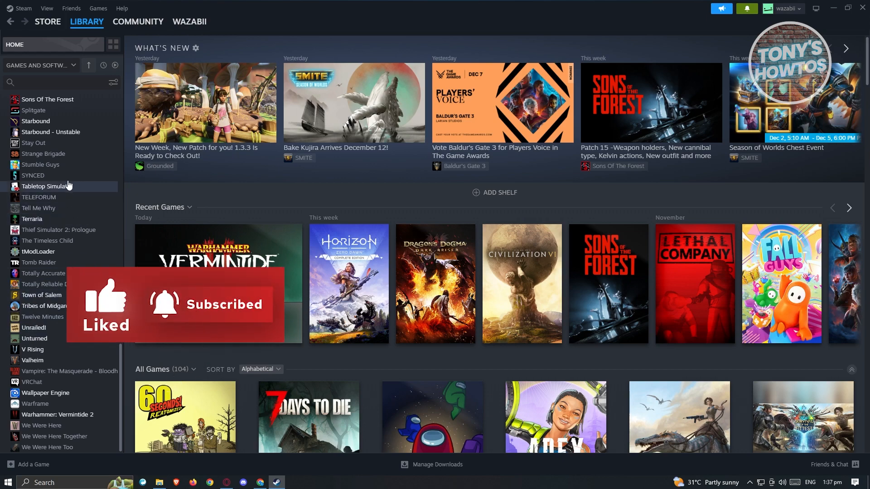
pyautogui.click(41, 164)
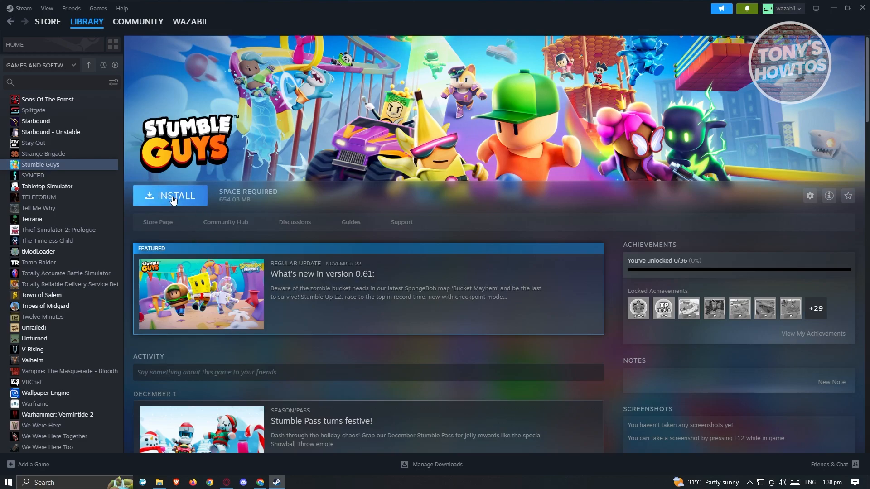
# Install Stumble Guys to the D: drive with shortcuts and accept its EULA
pyautogui.click(170, 196)
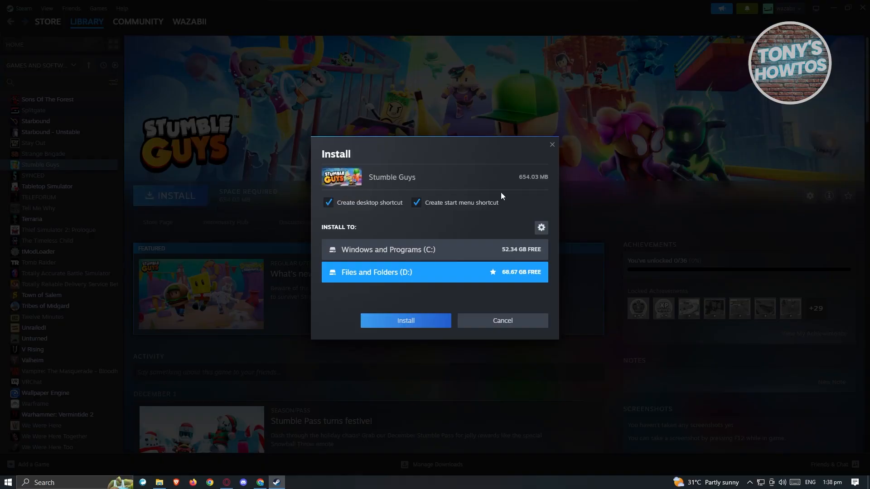
pyautogui.moveTo(559, 331)
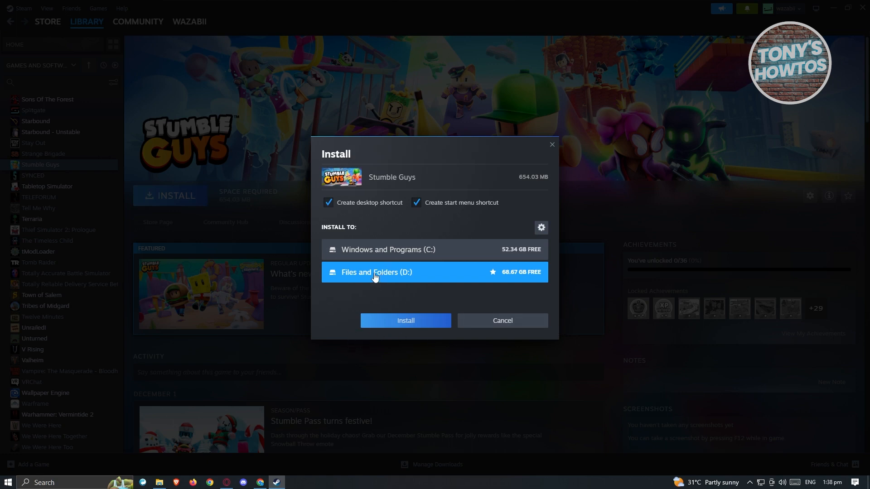
pyautogui.moveTo(410, 271)
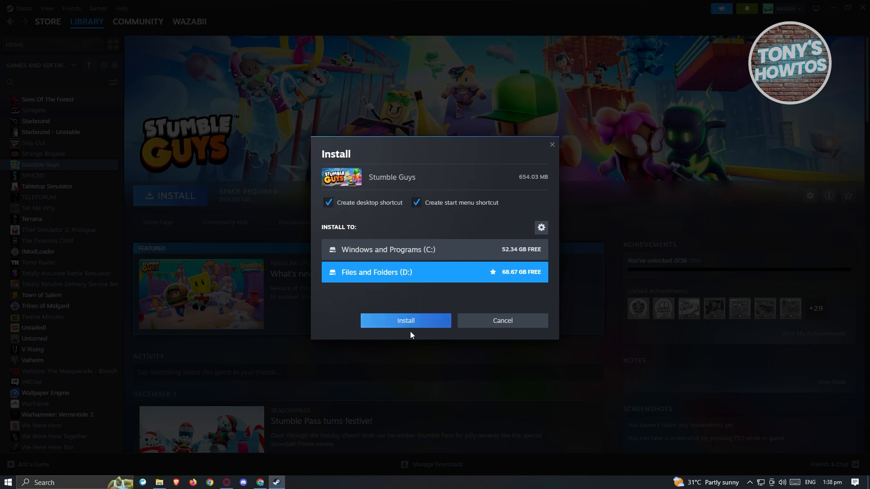
pyautogui.click(406, 320)
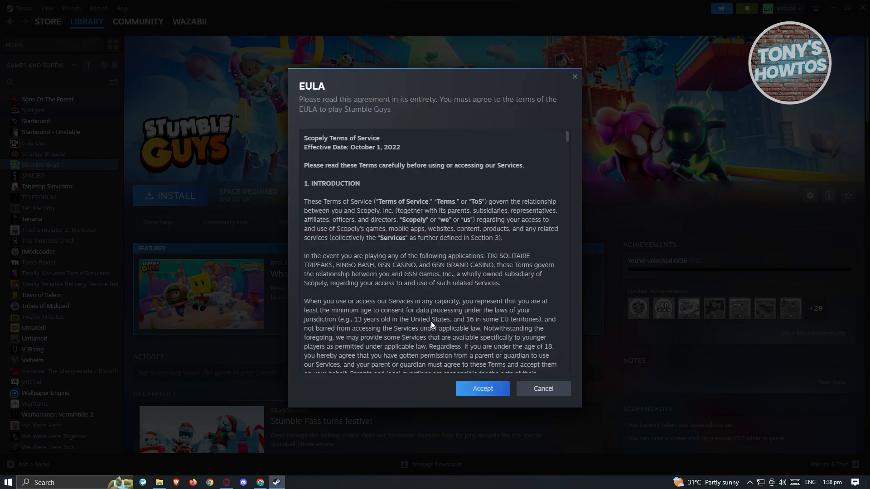
pyautogui.moveTo(364, 169)
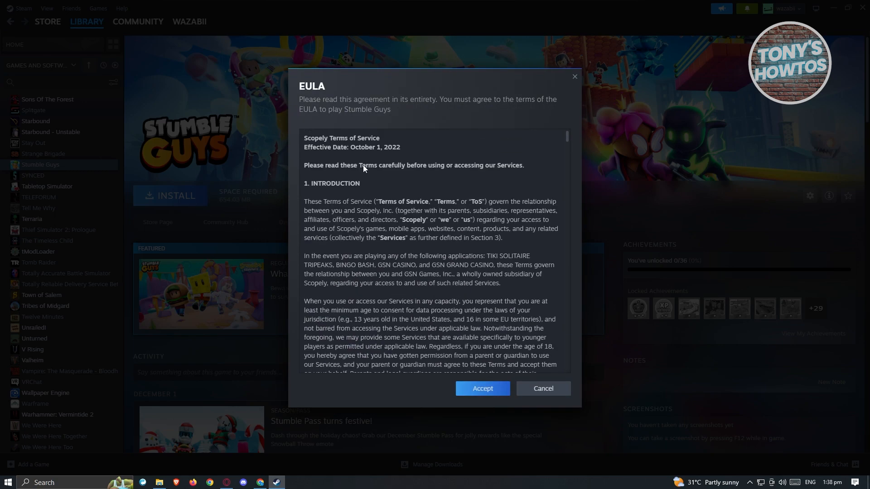
pyautogui.moveTo(482, 389)
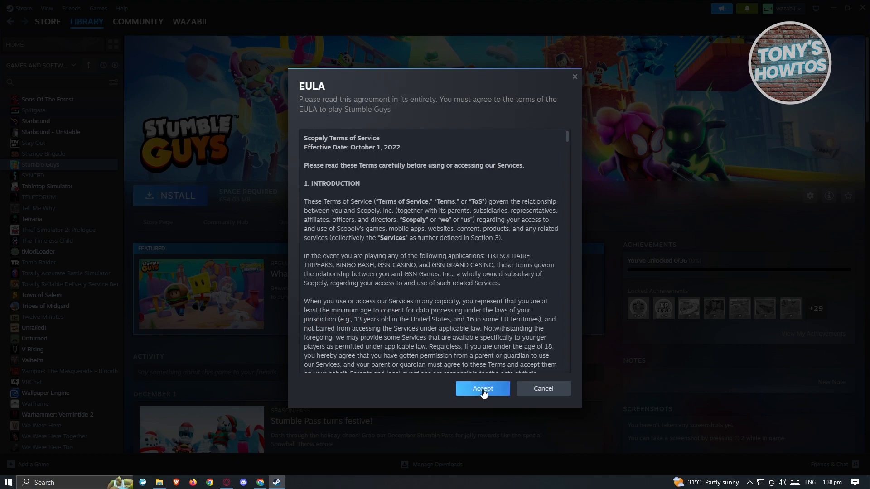
pyautogui.click(481, 389)
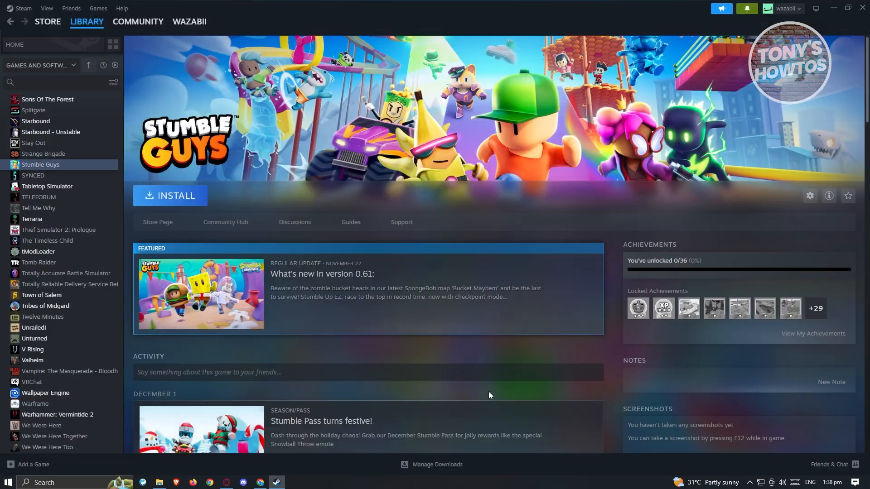
# Visit Tabletop Simulator briefly, then return to Stumble Guys showing its download progress and Pause button
pyautogui.click(171, 196)
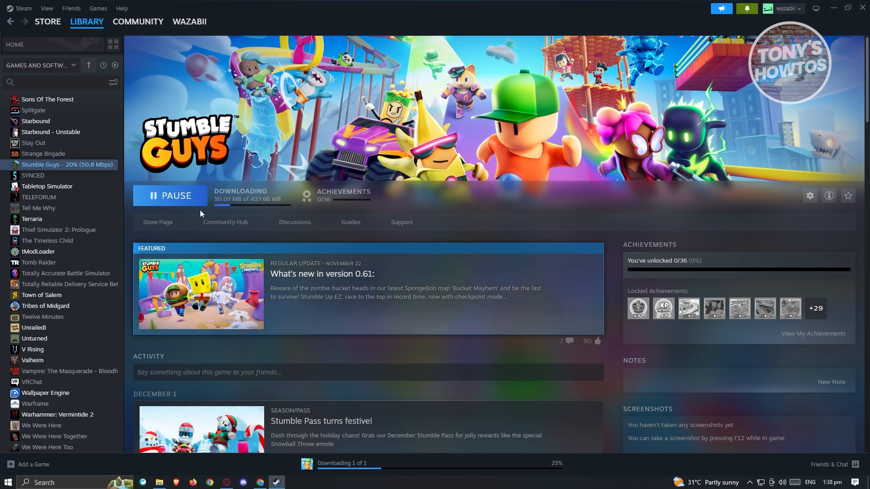
pyautogui.moveTo(230, 208)
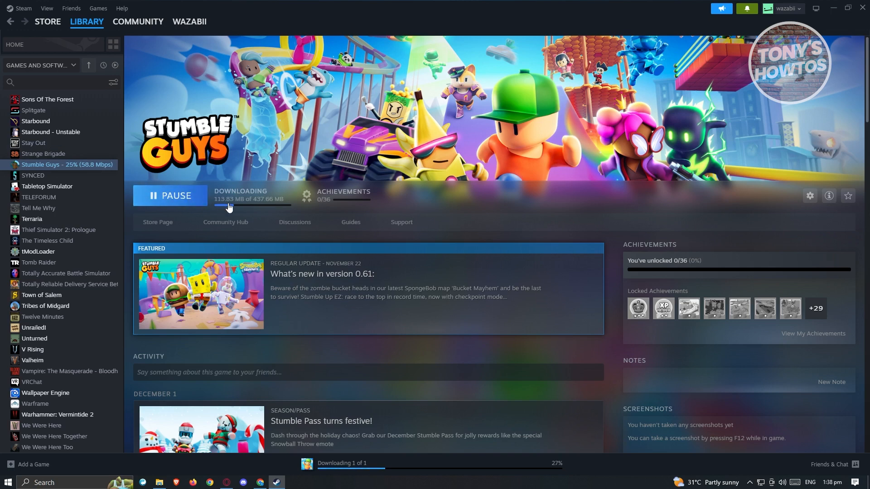
pyautogui.click(48, 186)
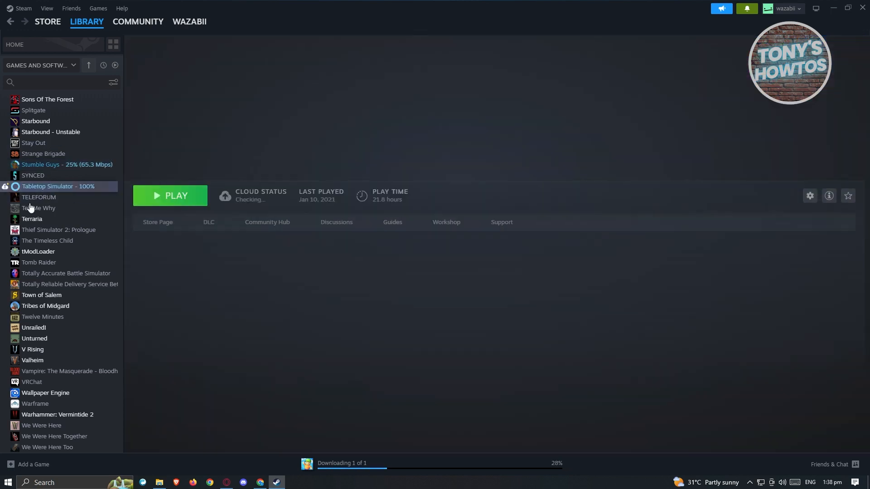
pyautogui.click(58, 186)
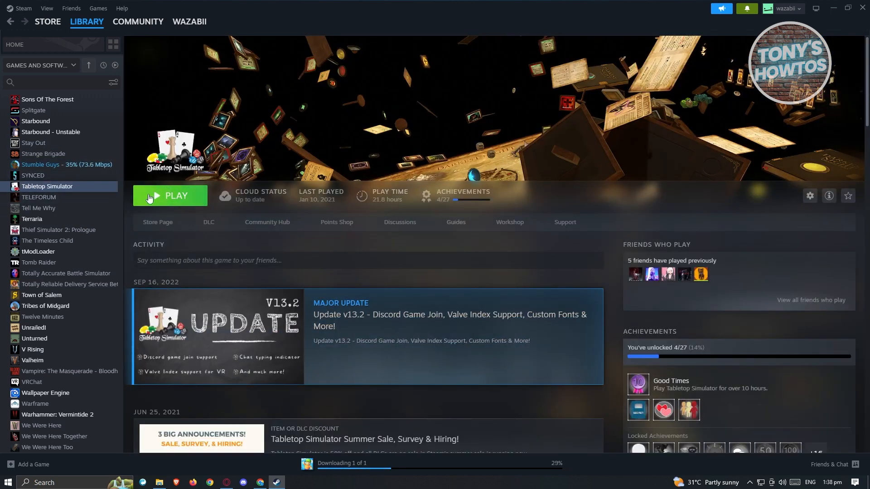
pyautogui.click(61, 165)
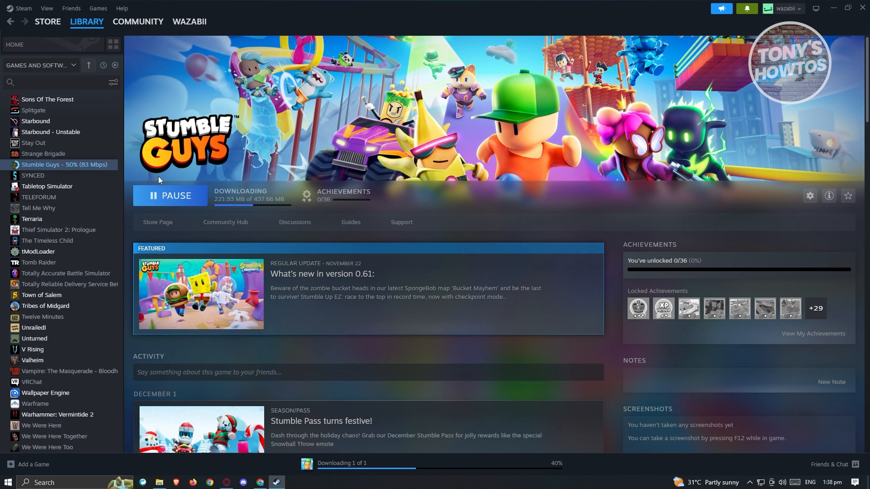
pyautogui.moveTo(357, 328)
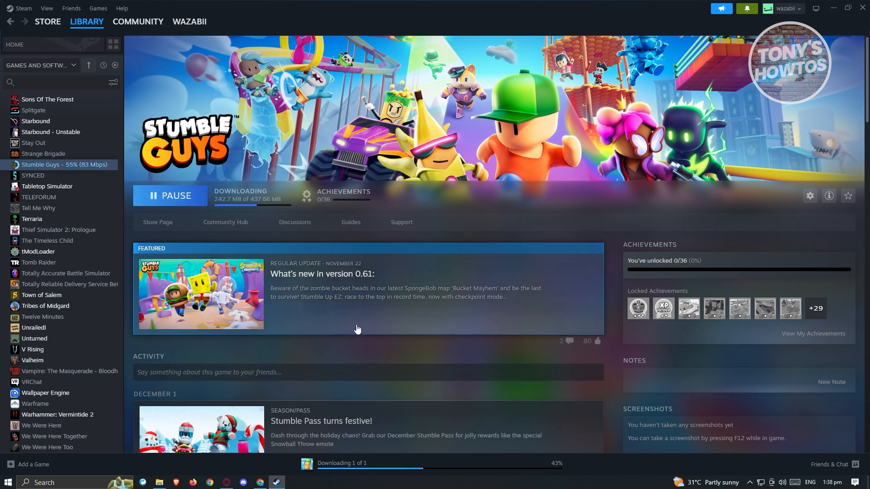
pyautogui.moveTo(380, 333)
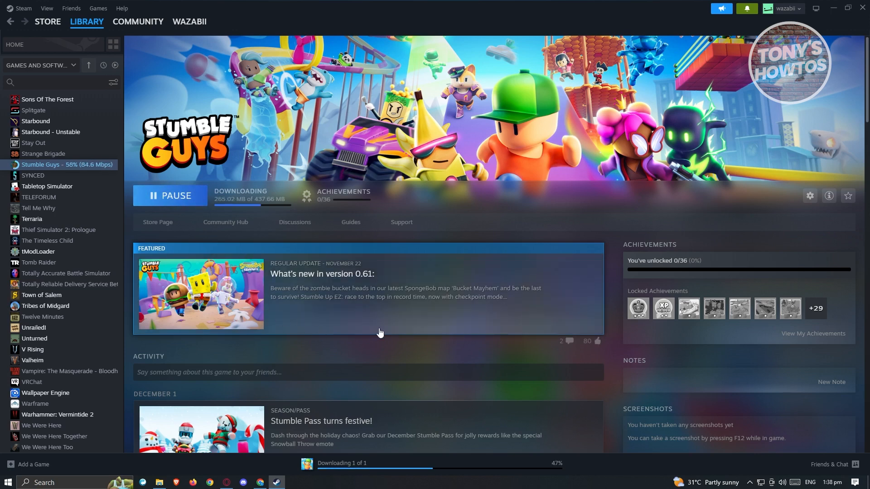